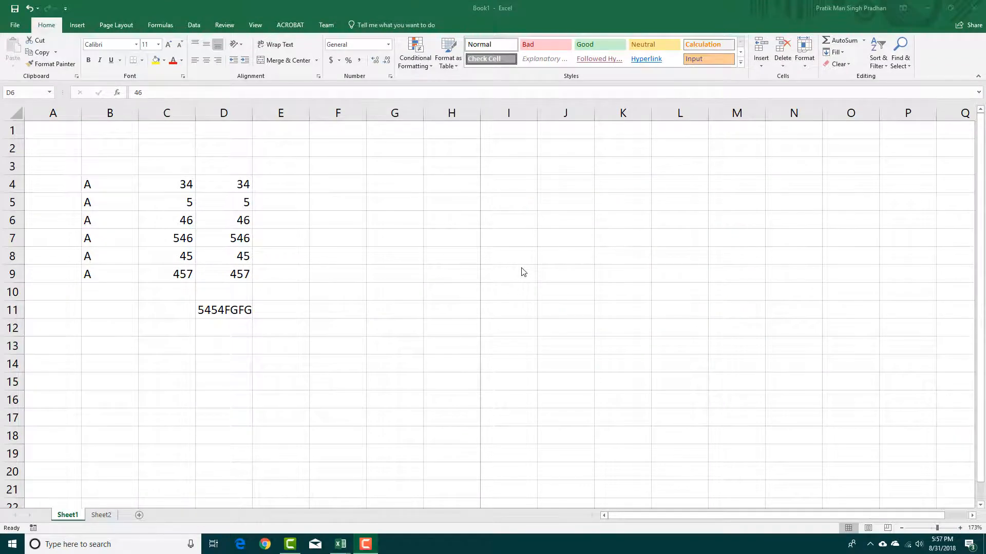
{"action": "mouse_move", "coordinate": [394, 172]}
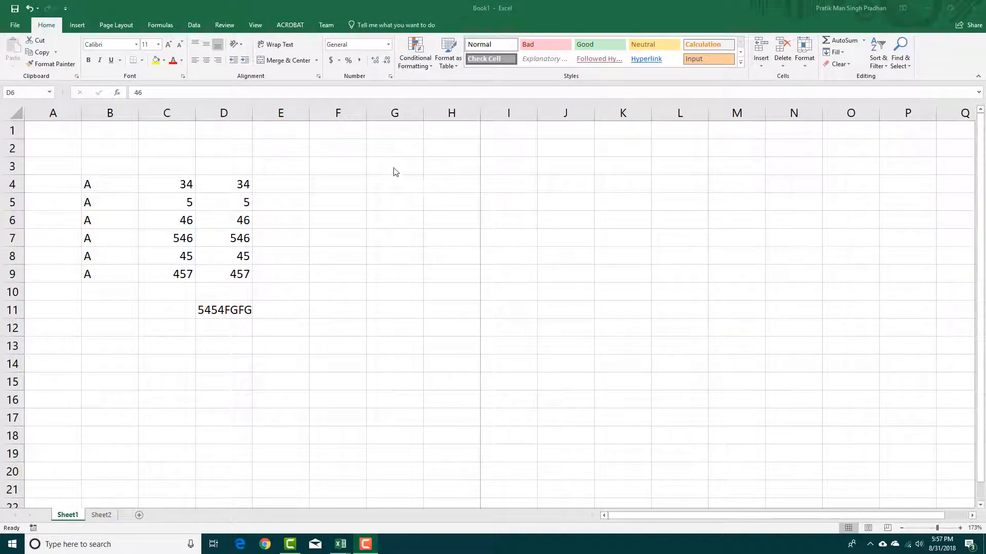
Move the 34 from C4 to E8 and fill it down through E12.
{"action": "left_click", "coordinate": [223, 220]}
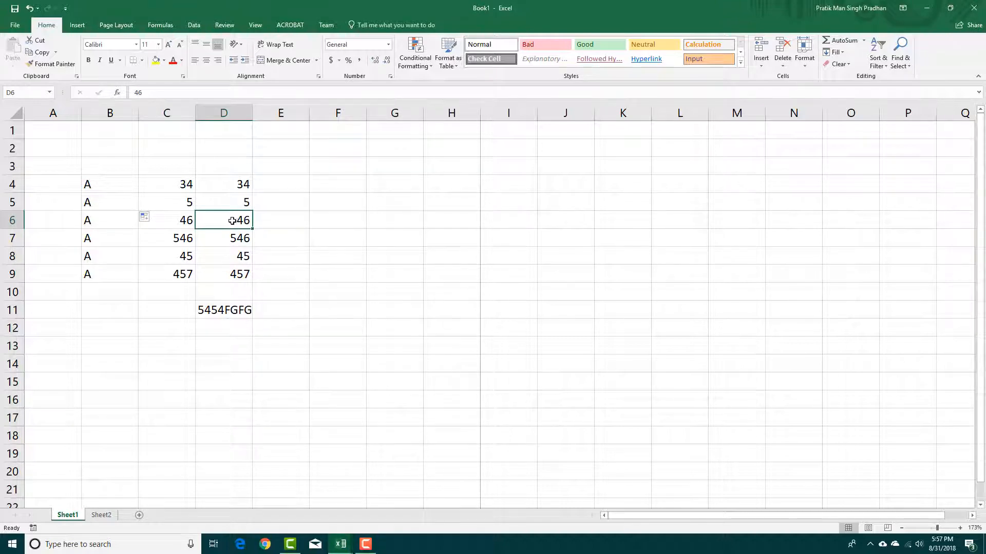
{"action": "left_click", "coordinate": [166, 184]}
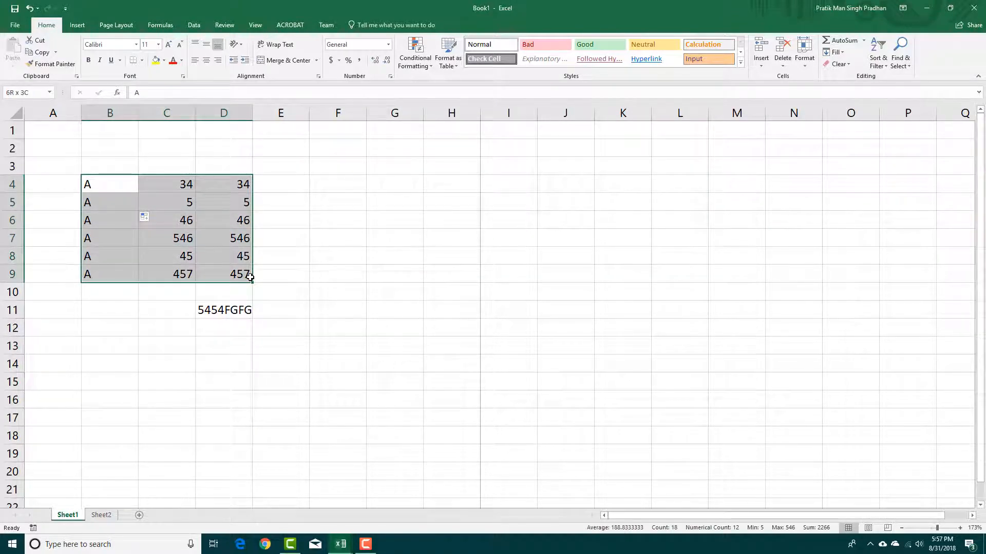
{"action": "left_click", "coordinate": [166, 184]}
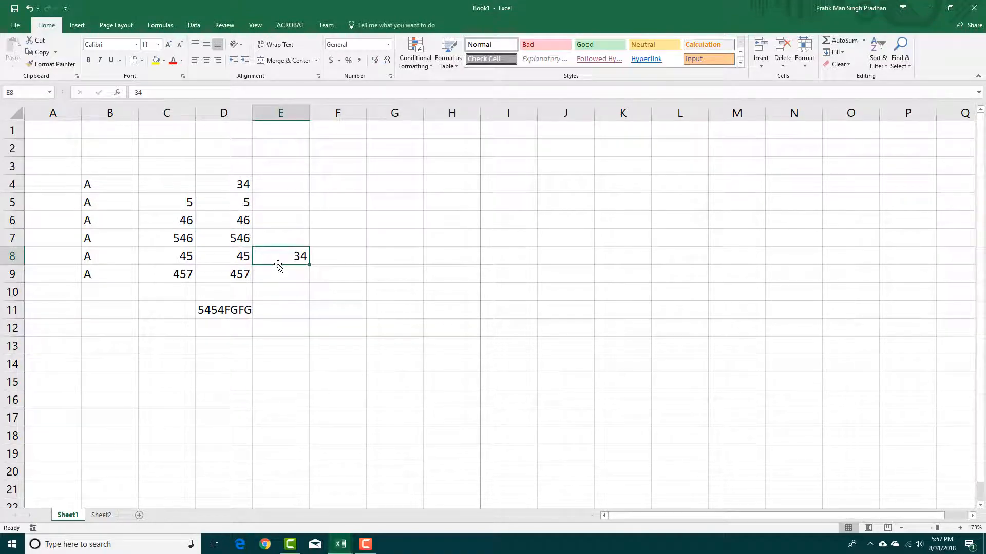
{"action": "mouse_move", "coordinate": [251, 258]}
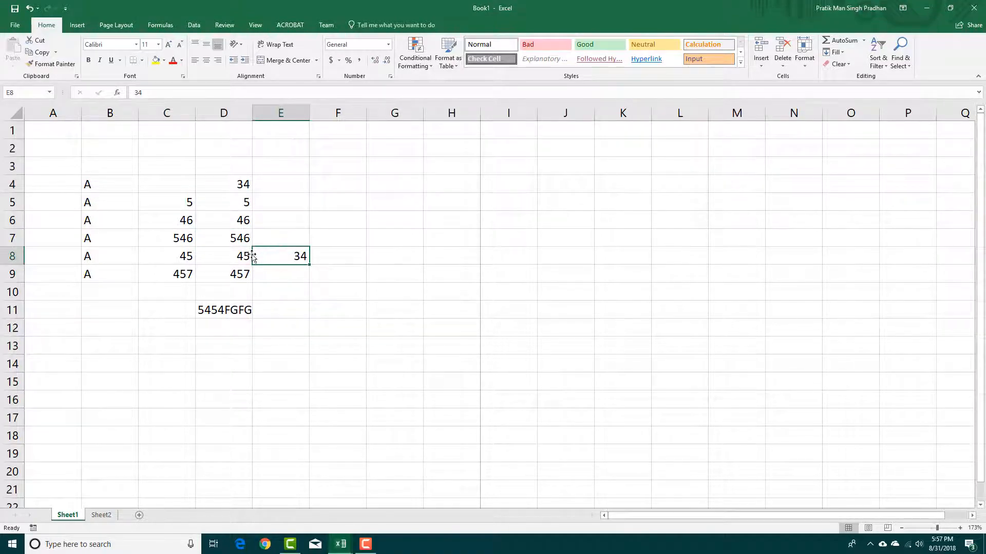
{"action": "mouse_move", "coordinate": [251, 251]}
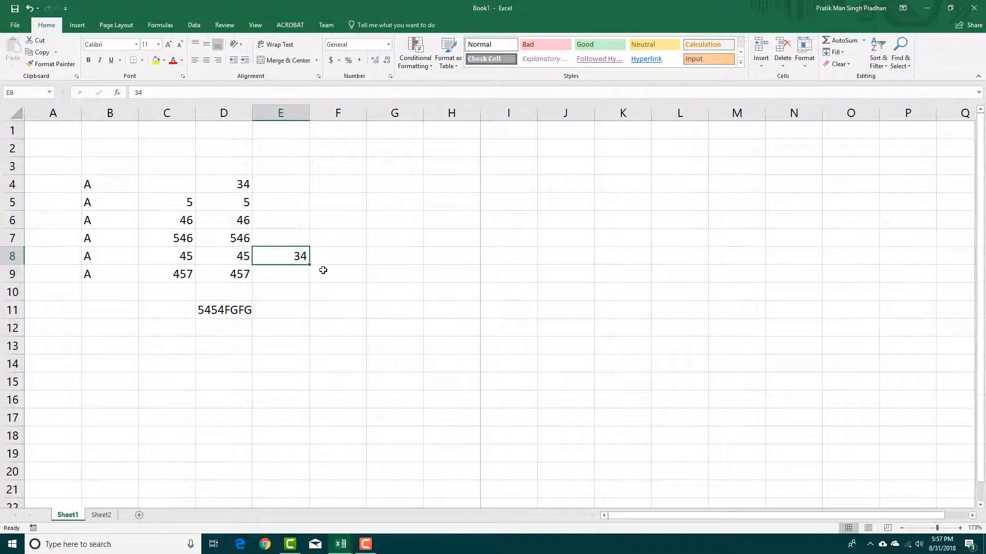
{"action": "mouse_move", "coordinate": [307, 264]}
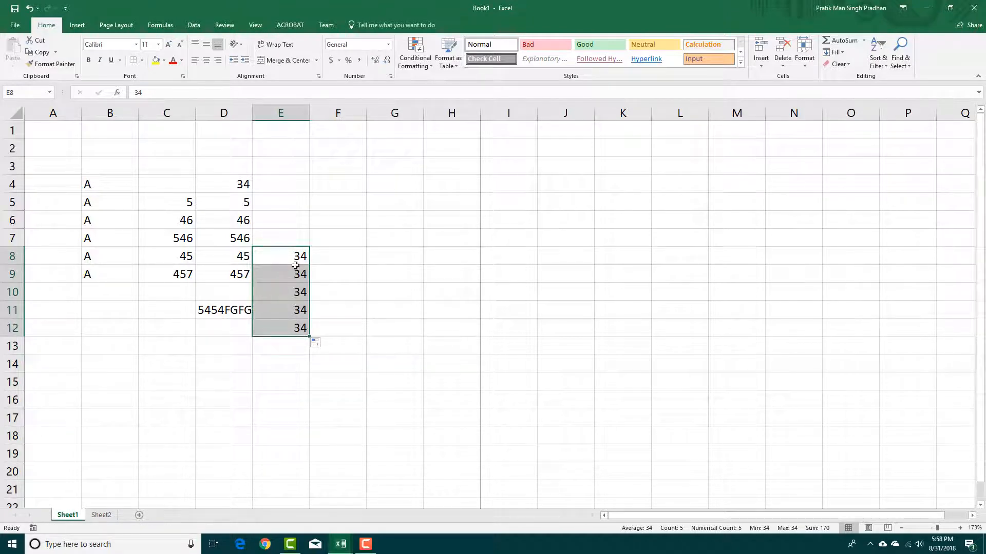
{"action": "mouse_move", "coordinate": [296, 260]}
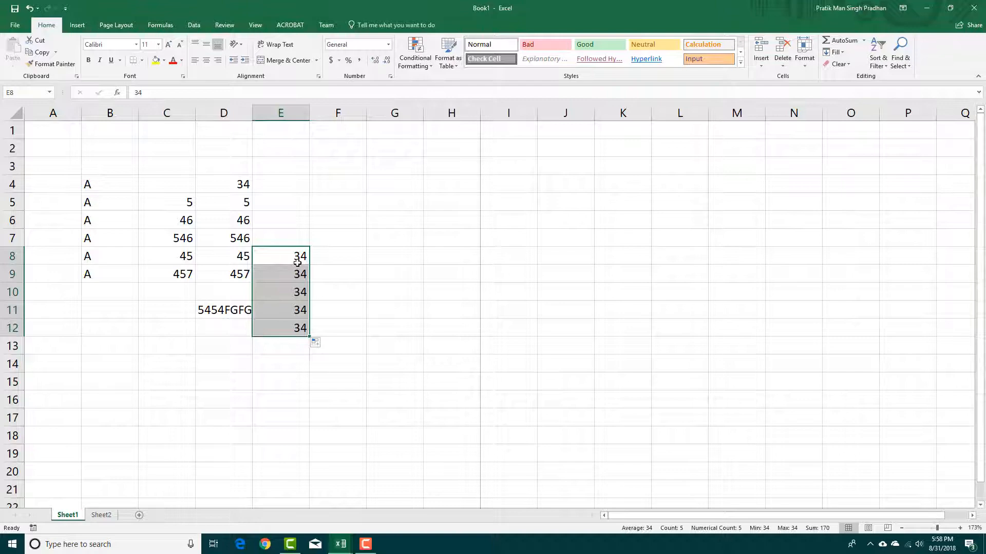
{"action": "mouse_move", "coordinate": [137, 193]}
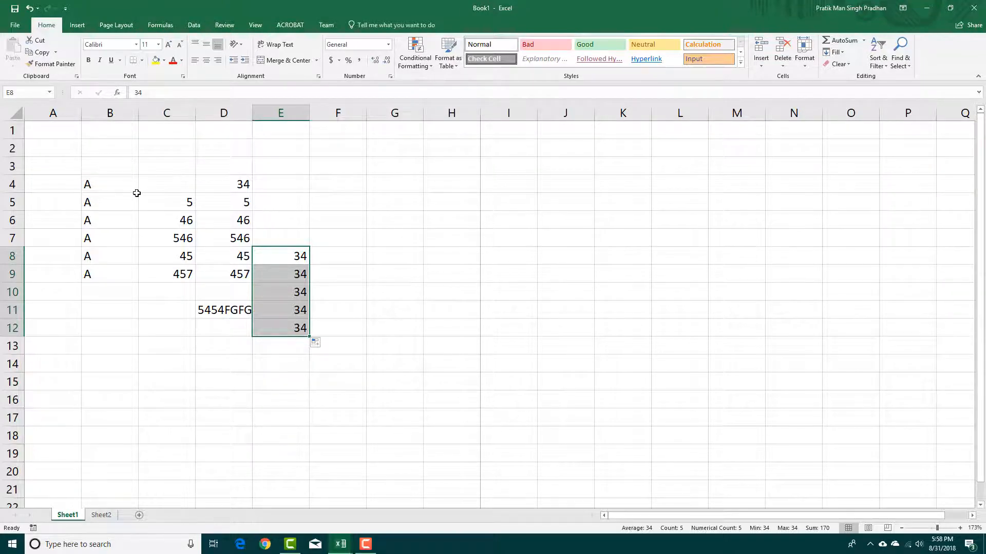
Drag row 4's bottom border to make it taller and widen column B.
{"action": "left_click", "coordinate": [110, 184]}
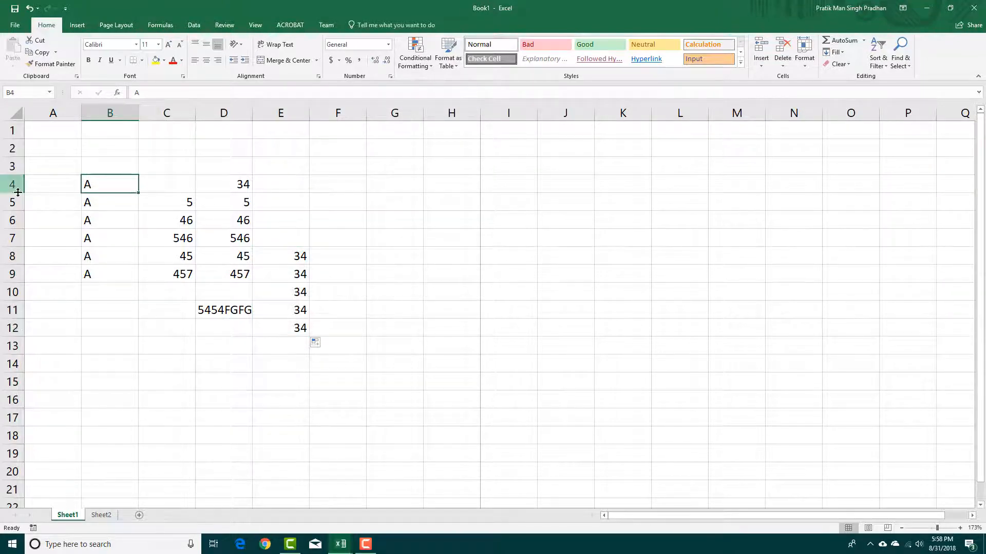
{"action": "left_click_drag", "start_coordinate": [18, 193], "coordinate": [17, 207]}
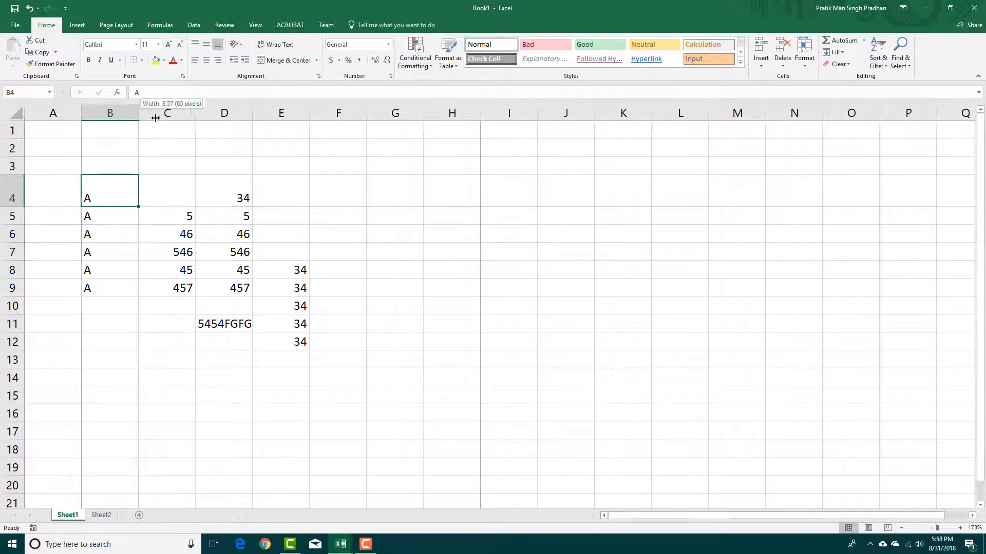
{"action": "left_click", "coordinate": [168, 113]}
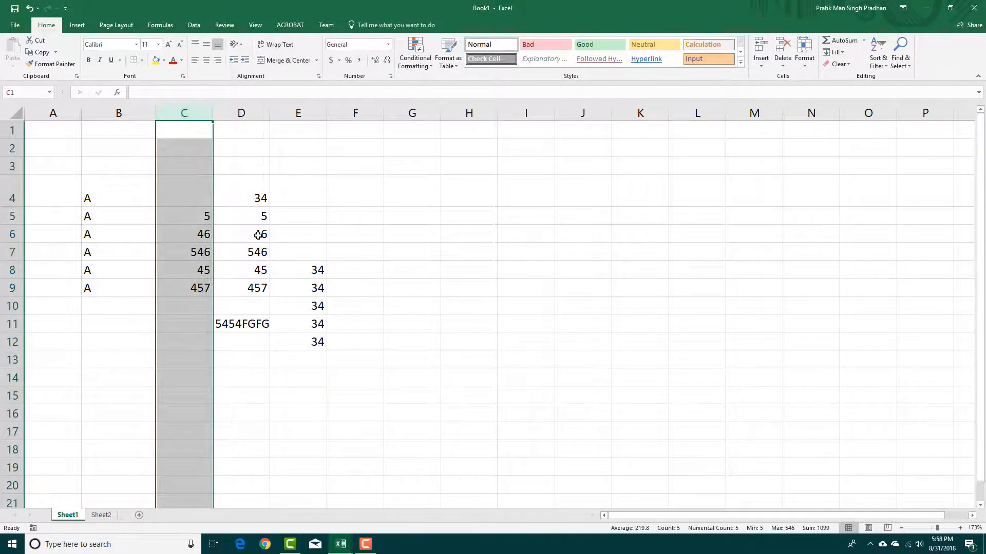
{"action": "left_click", "coordinate": [240, 234]}
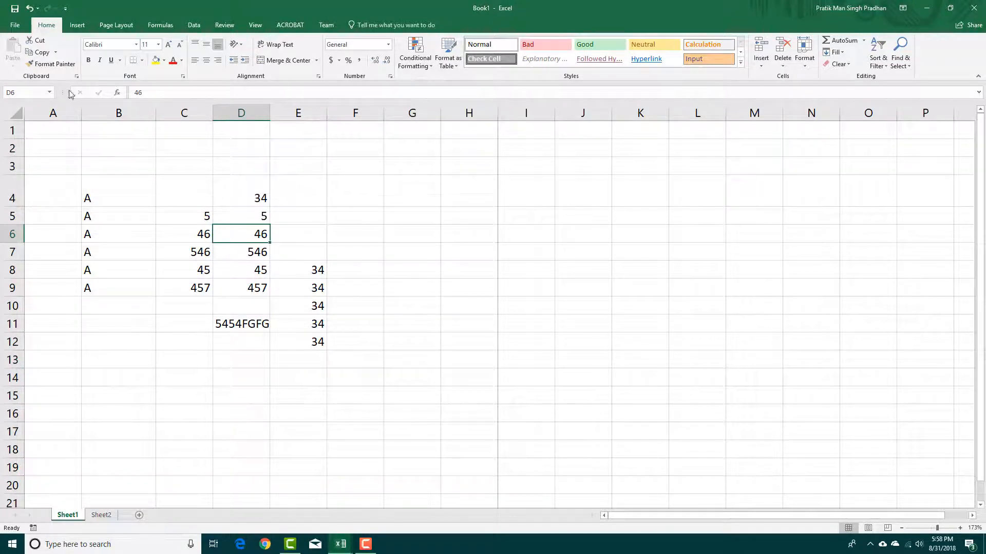
{"action": "mouse_move", "coordinate": [9, 93]}
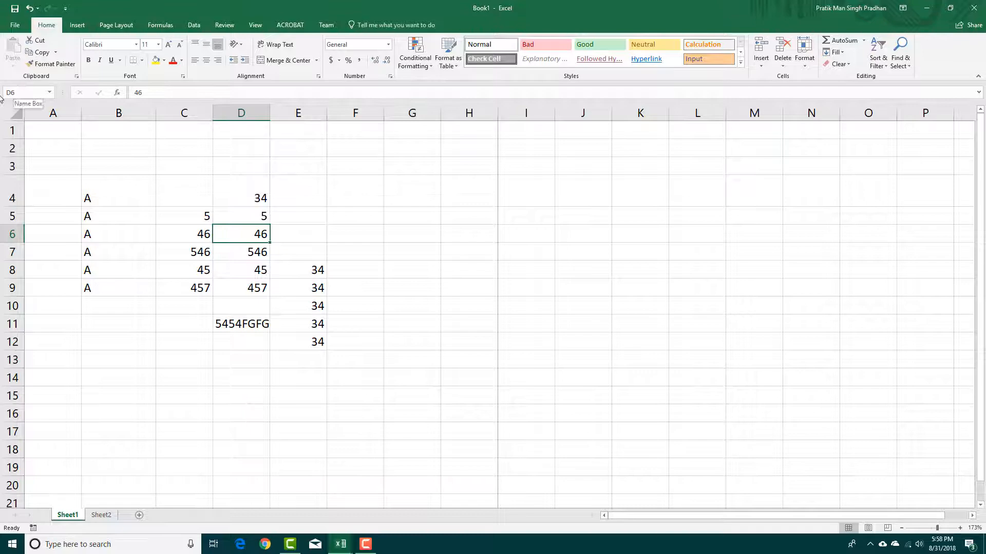
{"action": "mouse_move", "coordinate": [123, 302]}
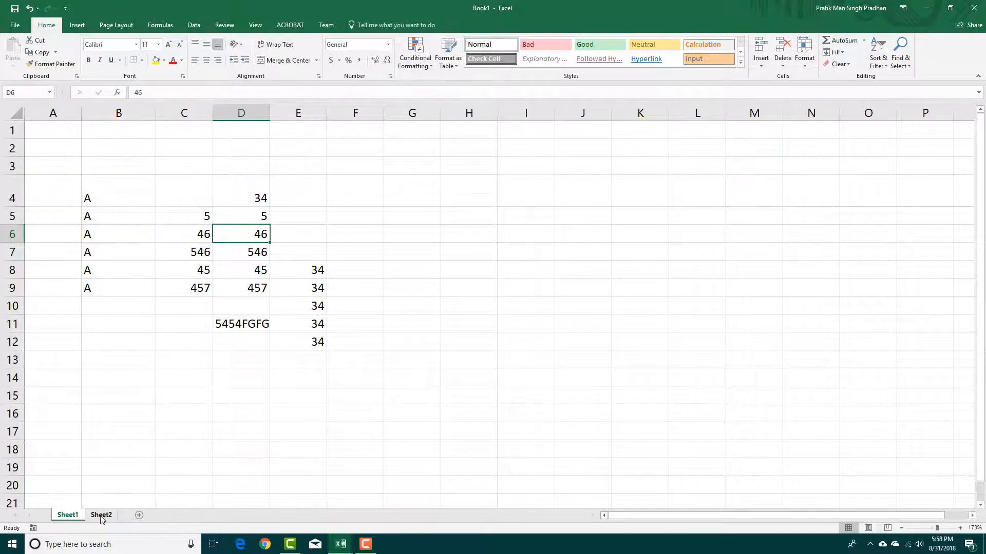
{"action": "left_click", "coordinate": [101, 514]}
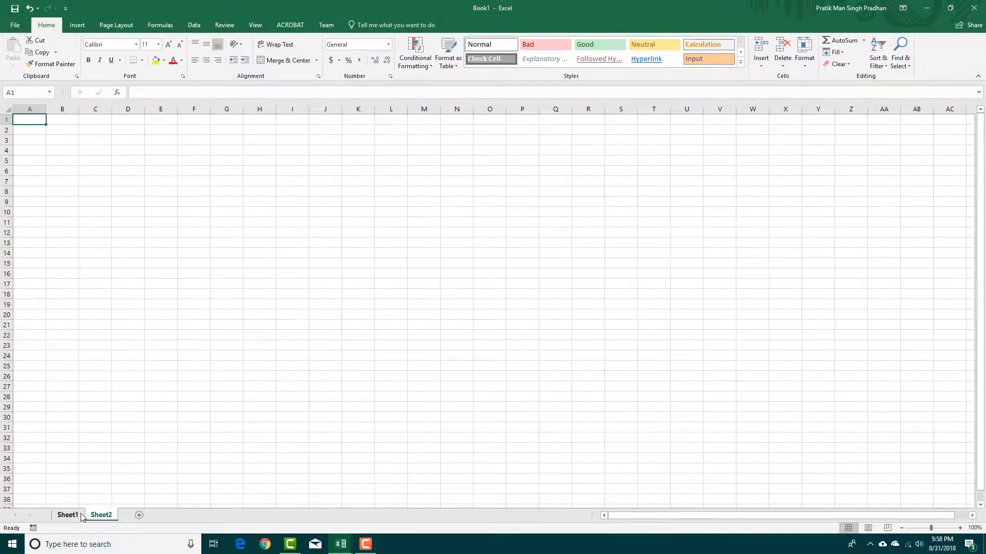
{"action": "left_click", "coordinate": [67, 514]}
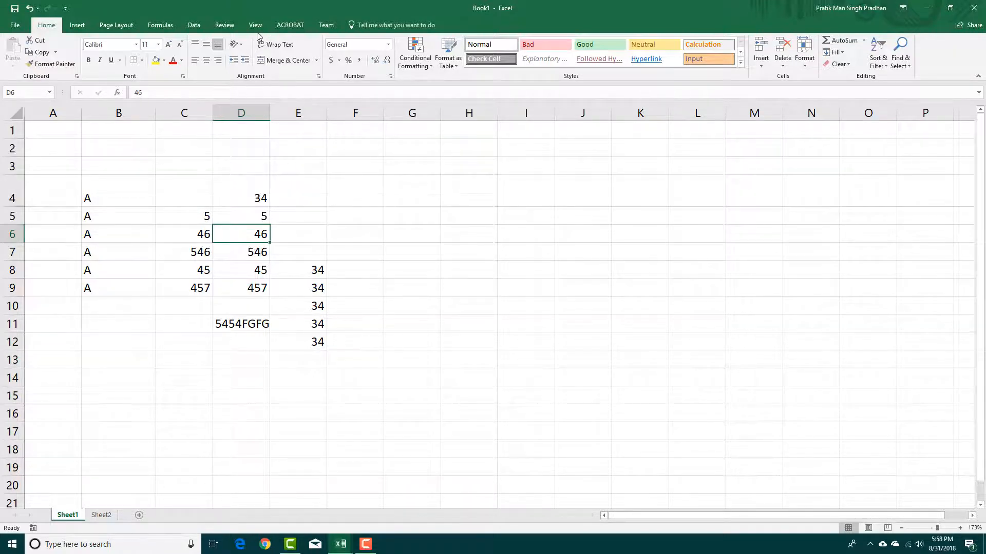
Switch windows from Book1 to the Back to School Planner1 workbook via the View tab.
{"action": "left_click", "coordinate": [256, 24]}
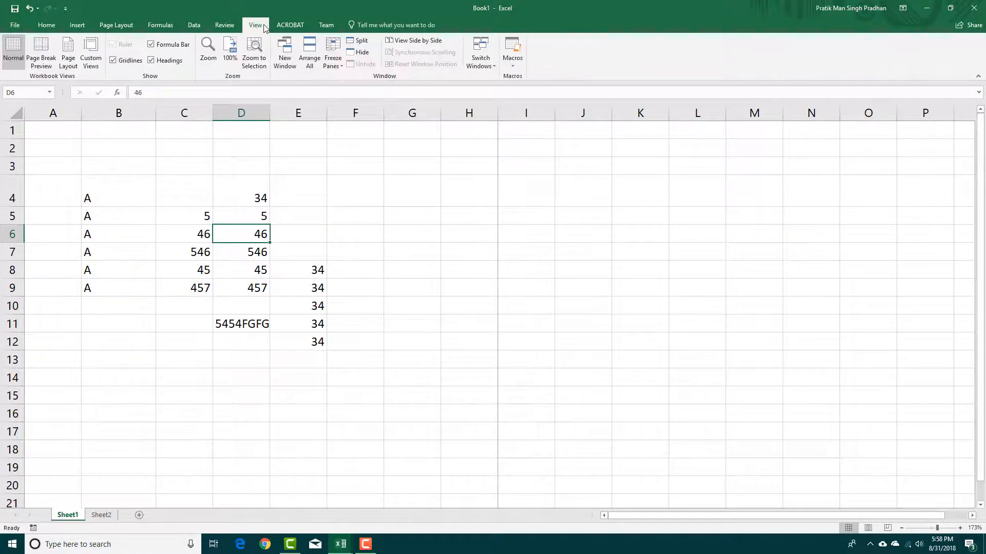
{"action": "left_click", "coordinate": [481, 50]}
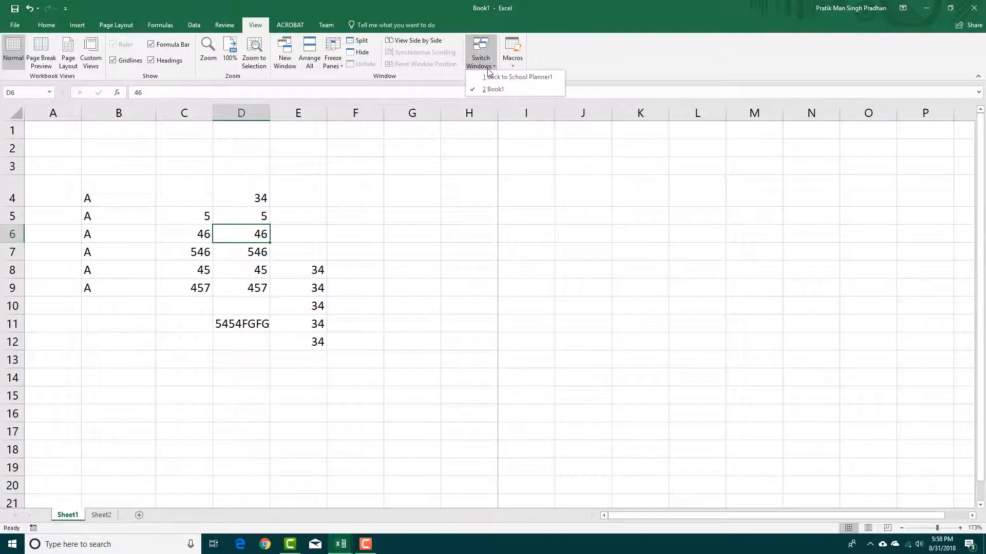
{"action": "mouse_move", "coordinate": [510, 88]}
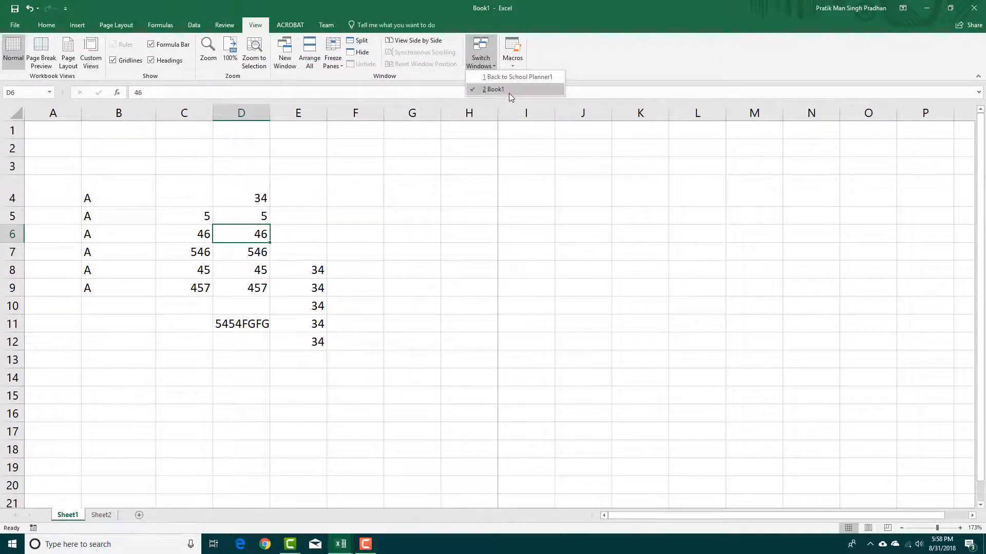
{"action": "mouse_move", "coordinate": [516, 77]}
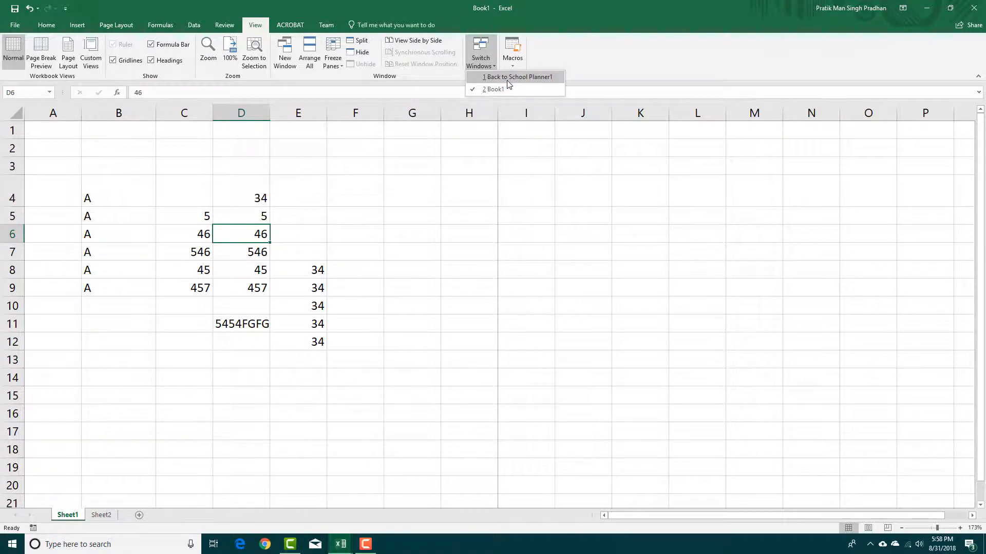
{"action": "left_click", "coordinate": [517, 76]}
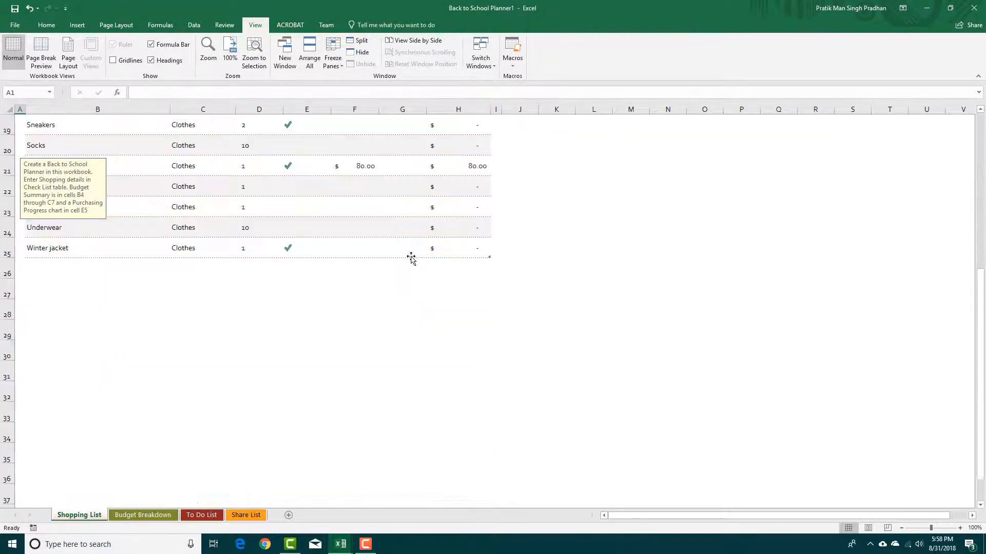
Scroll to the top of Shopping List and go to the Budget Breakdown sheet.
{"action": "scroll", "scroll_direction": "up", "scroll_amount": 3}
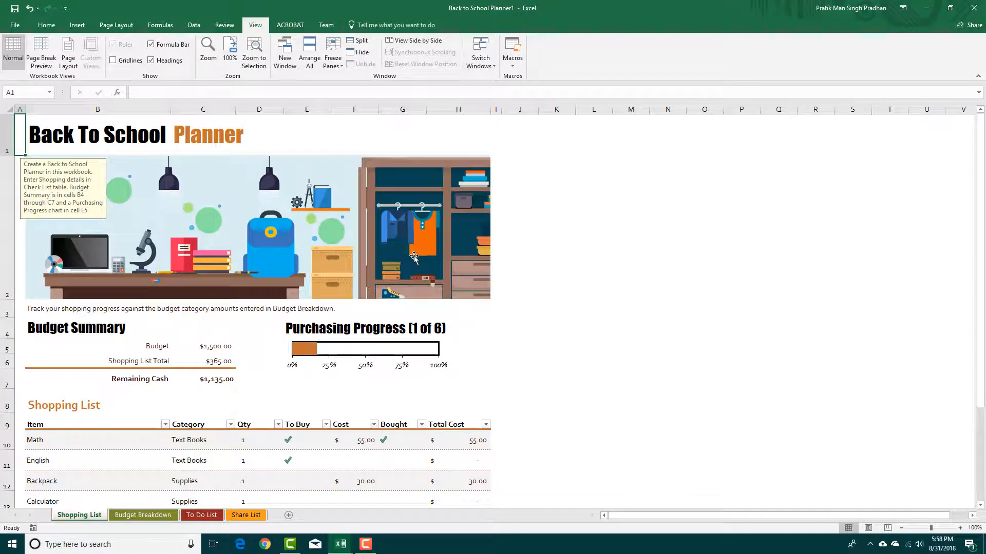
{"action": "left_click", "coordinate": [390, 223]}
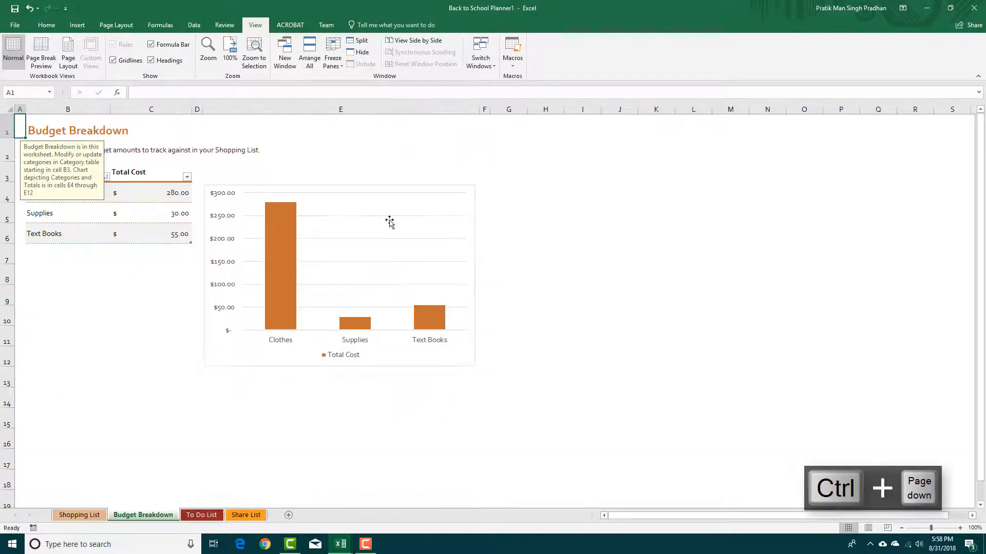
Cycle through To Do List, Share List, Budget Breakdown and Shopping List, ending on To Do List.
{"action": "left_click", "coordinate": [202, 515]}
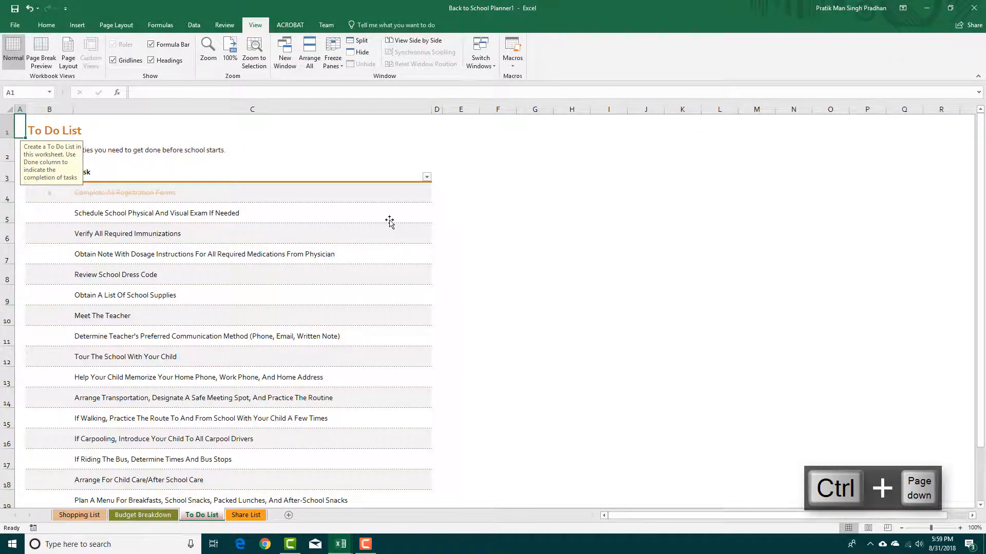
{"action": "left_click", "coordinate": [245, 515]}
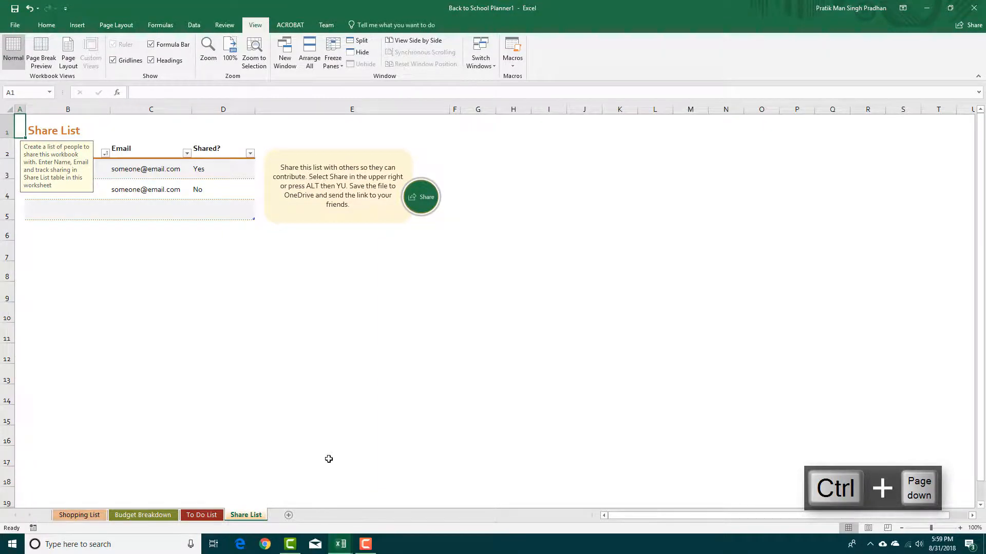
{"action": "key", "text": "ctrl+pageup"}
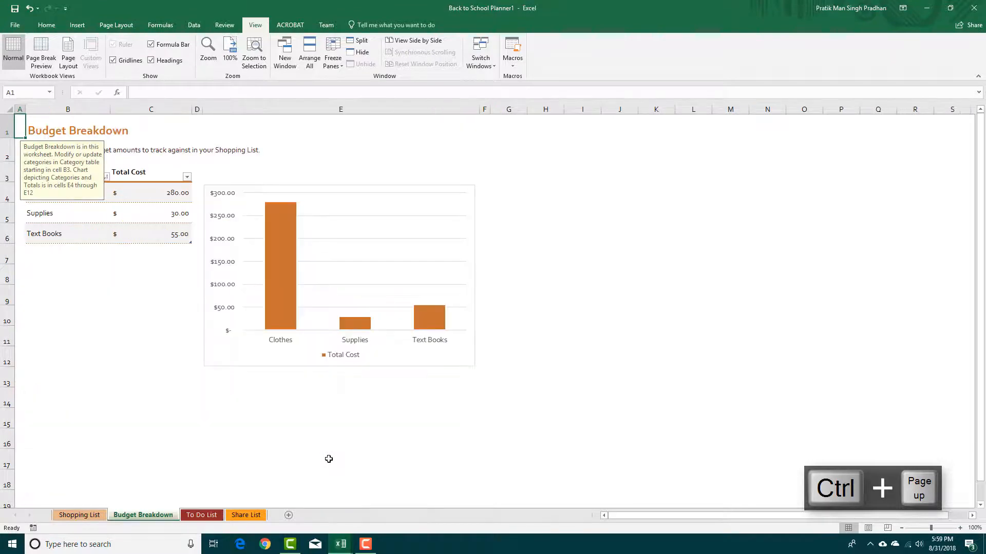
{"action": "left_click", "coordinate": [201, 514]}
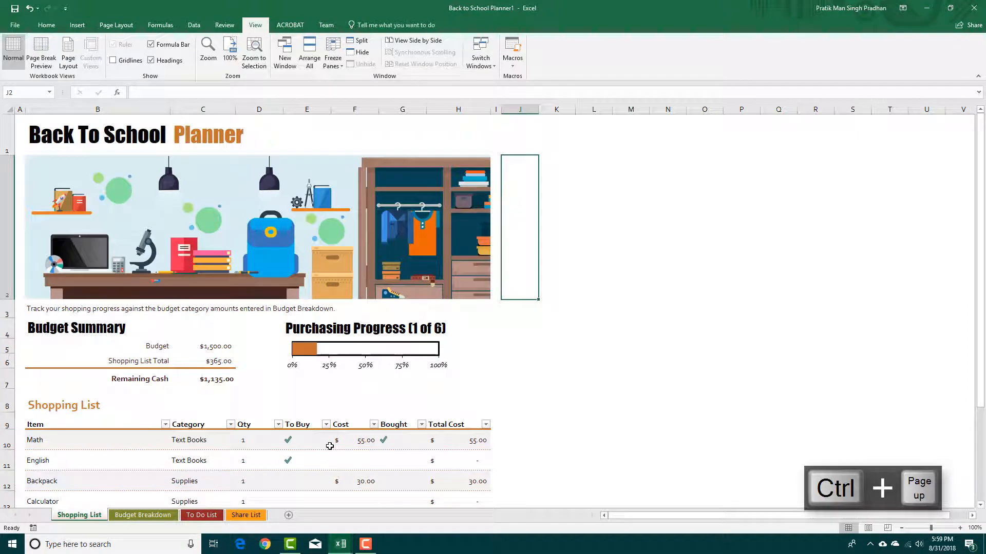
{"action": "left_click", "coordinate": [201, 515]}
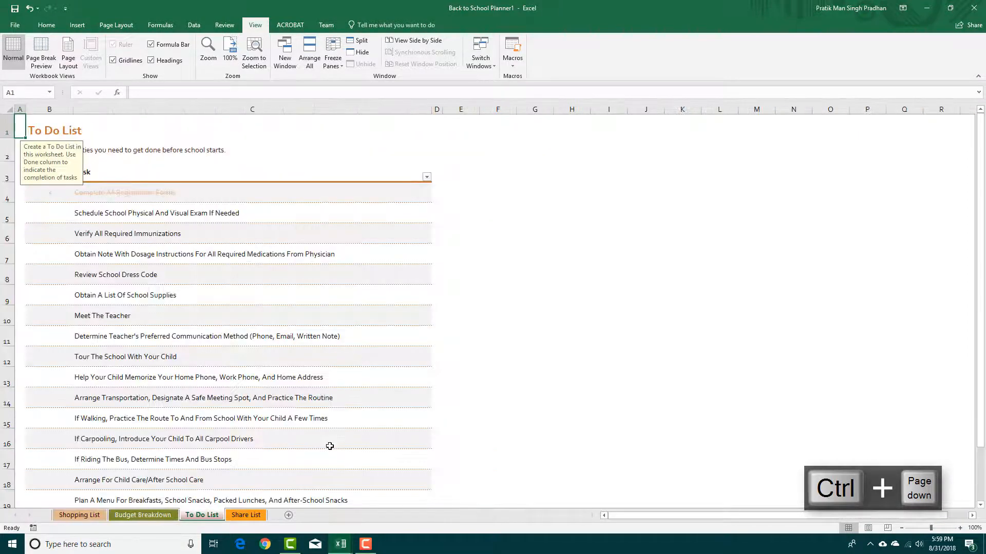